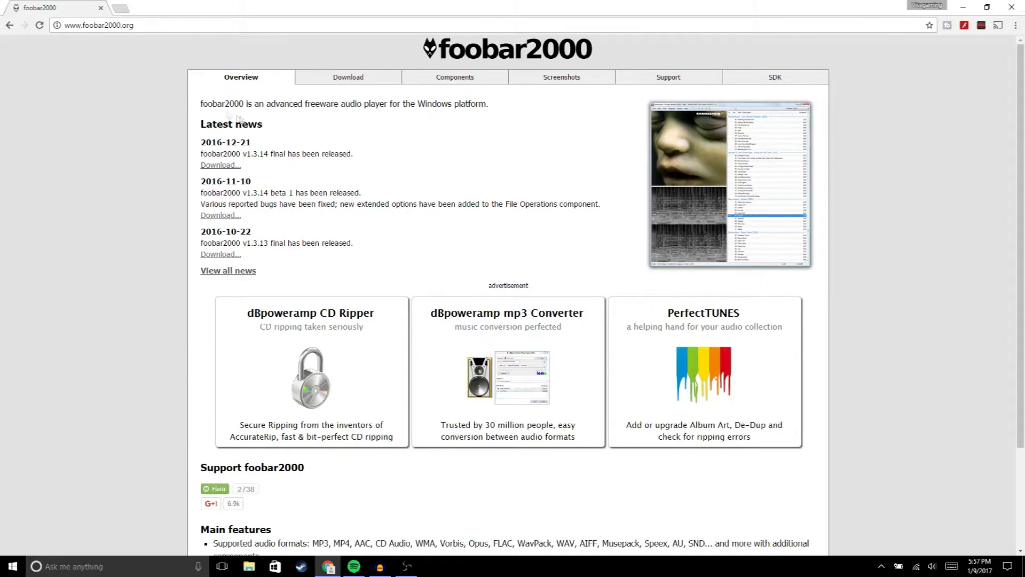
mouse_move(963, 10)
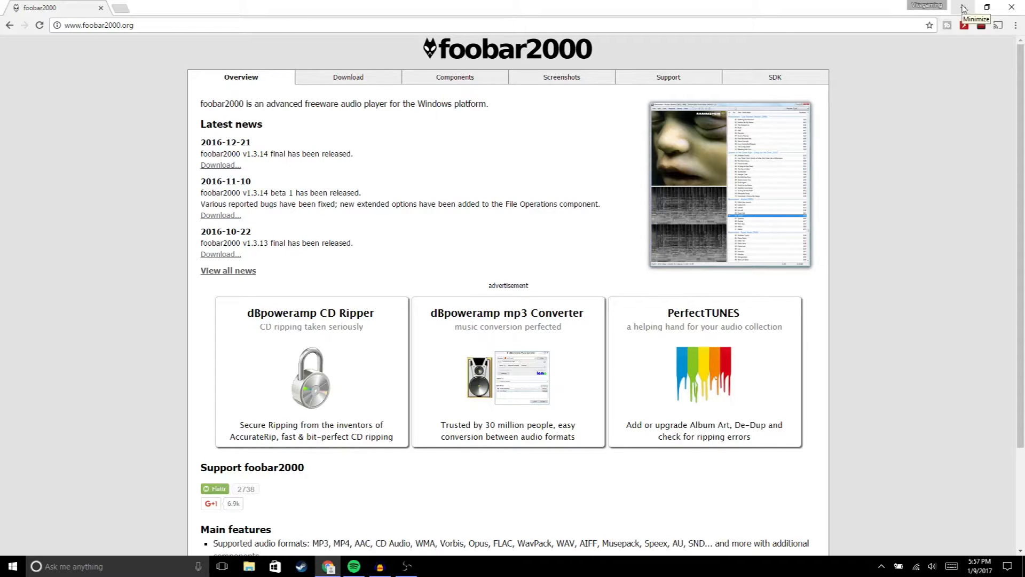
- Minimize the Chrome window showing foobar2000.org to reveal the desktop
left_click(974, 7)
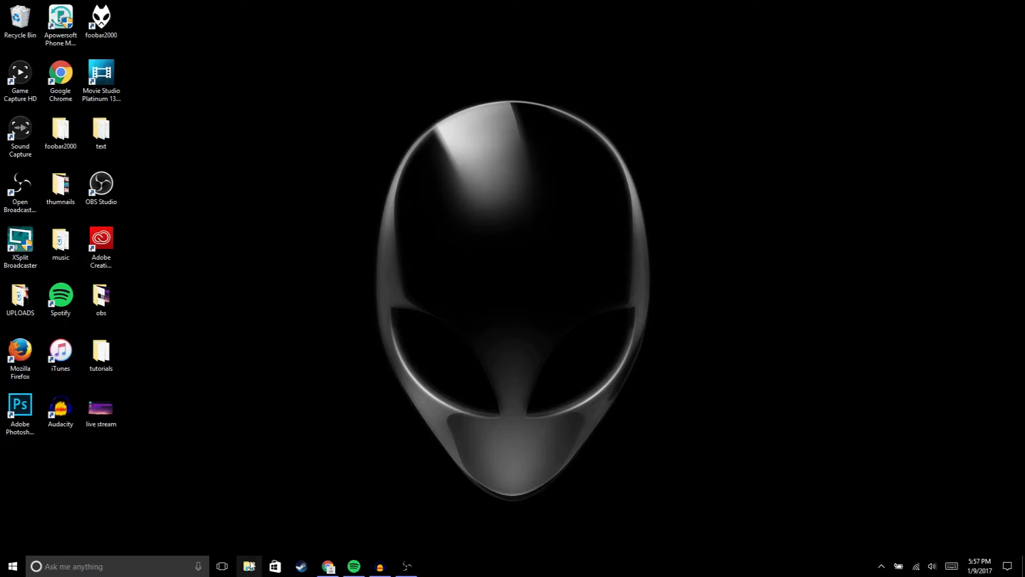
- Show the Downloads\foo_musical_spectrum archive in File Explorer and bring up its context menu
left_click(249, 565)
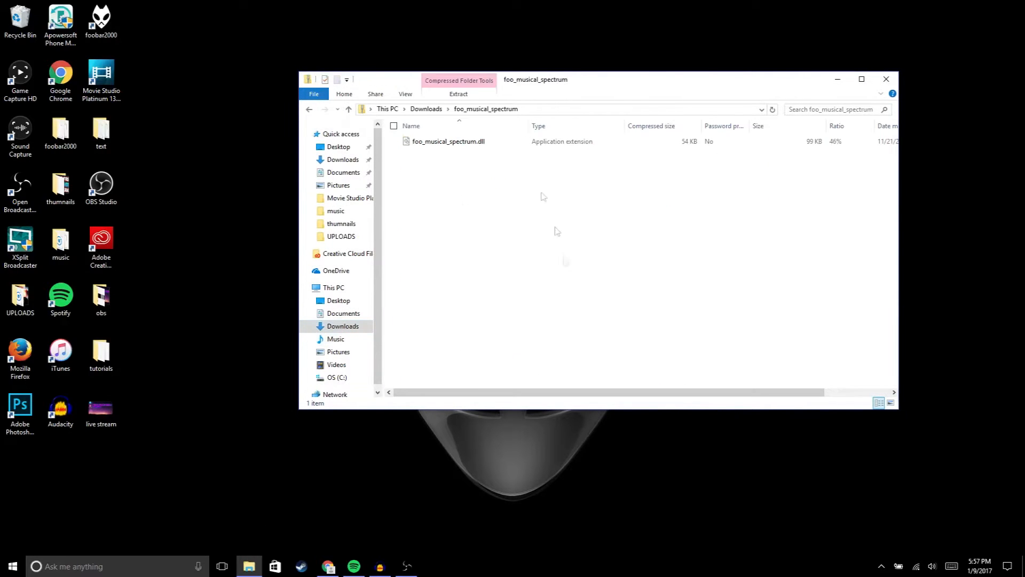
mouse_move(488, 220)
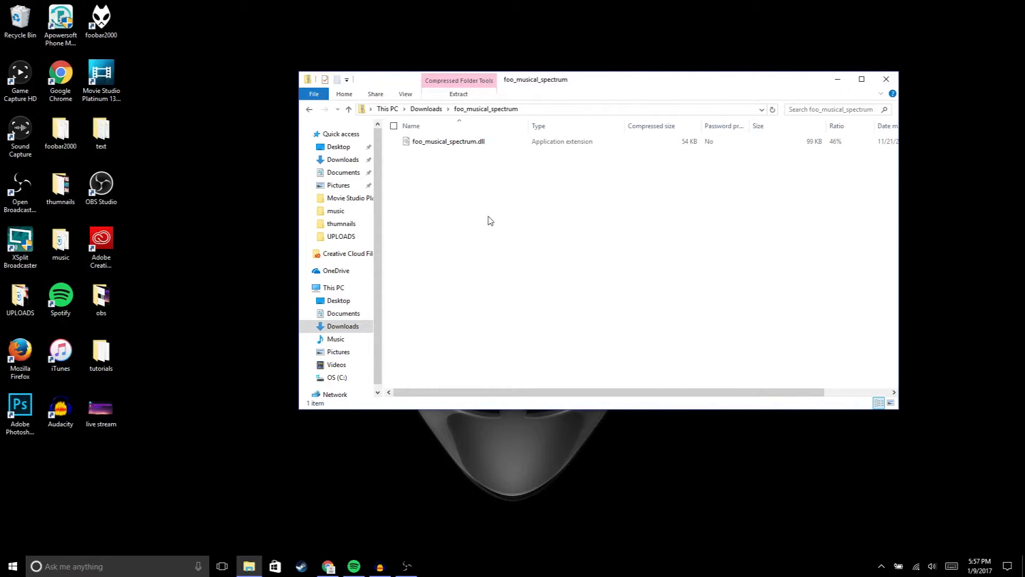
right_click(447, 141)
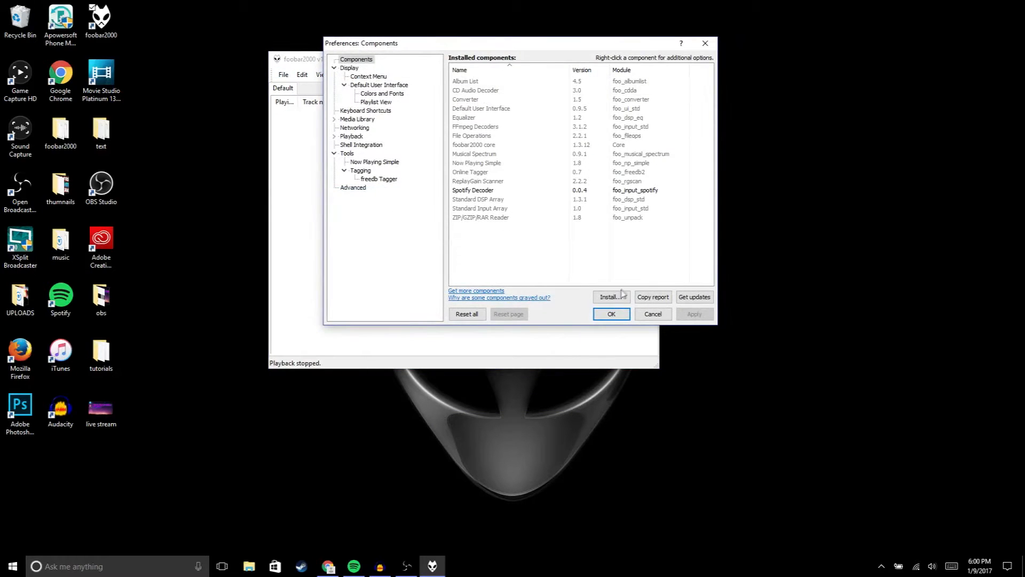
- Confirm the Components preferences with Musical Spectrum installed and return to the empty playlist
left_click(610, 296)
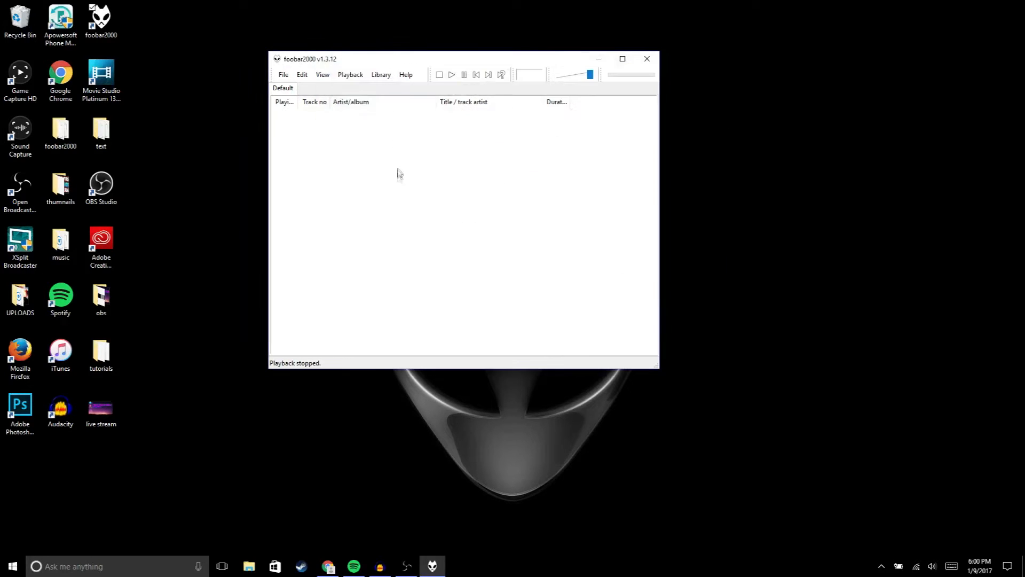
mouse_move(353, 177)
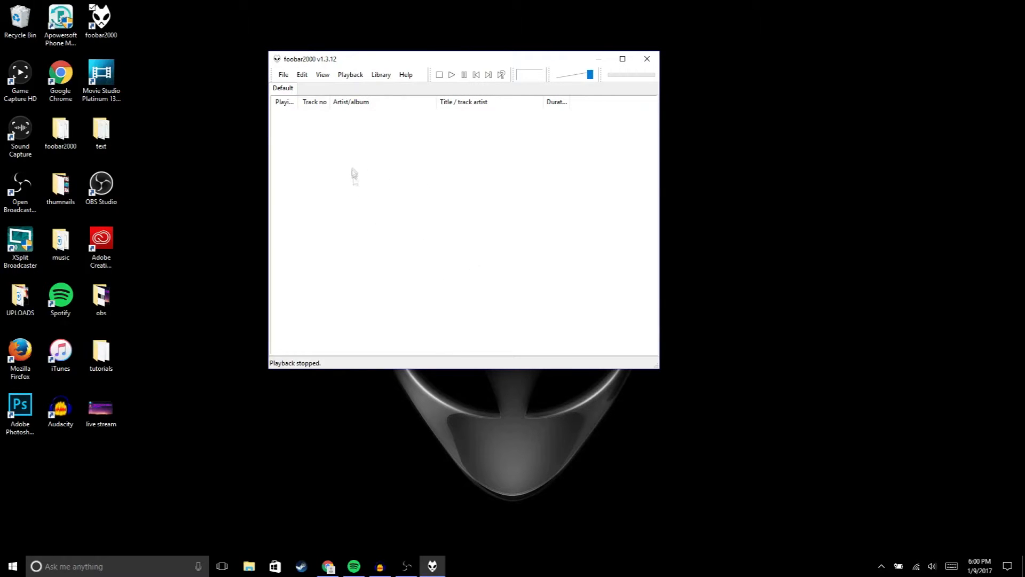
mouse_move(383, 294)
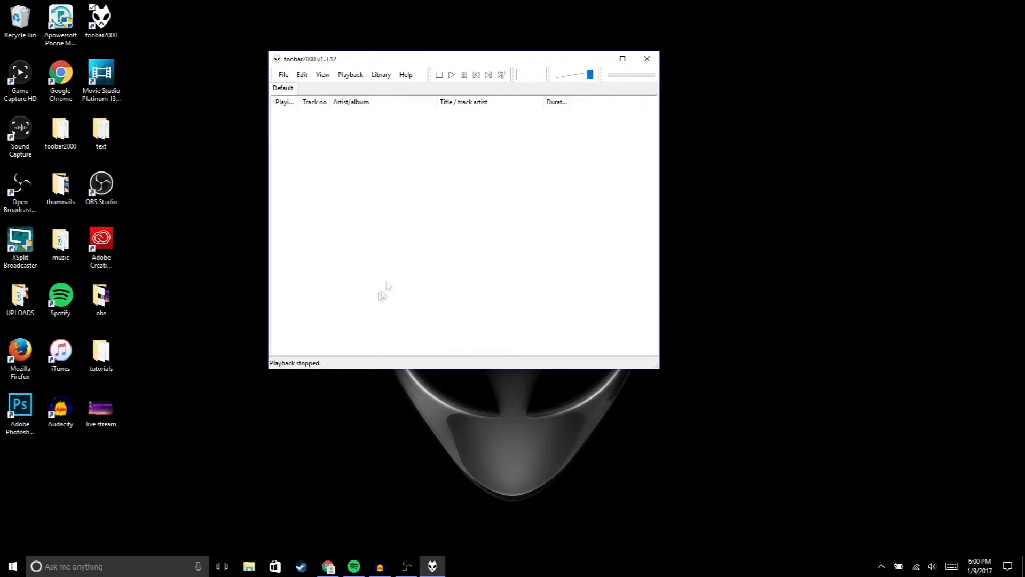
- Bring Spotify forward and select the 'Ncs playlist live stream' playlist with its tracks
left_click(354, 566)
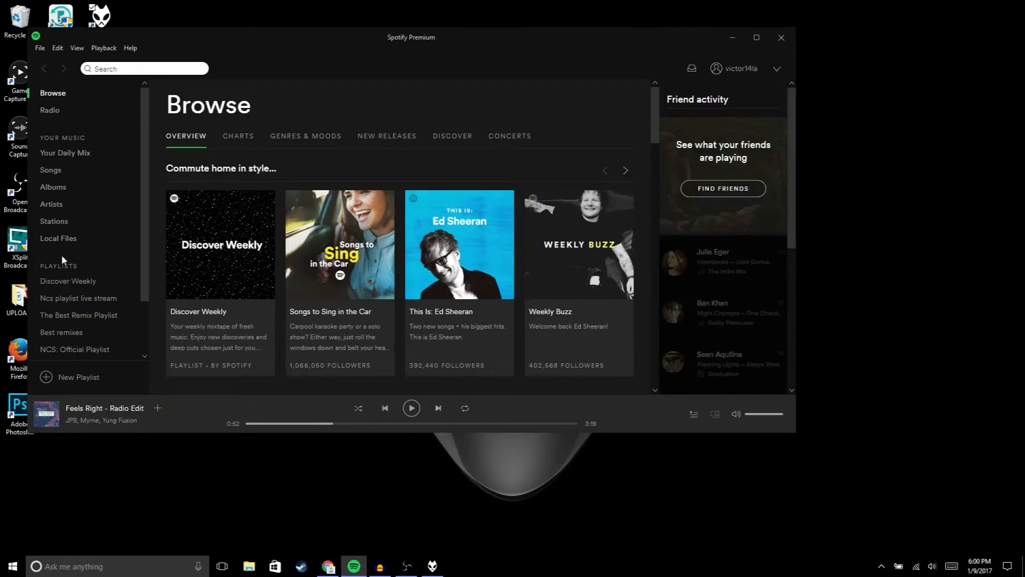
left_click(78, 299)
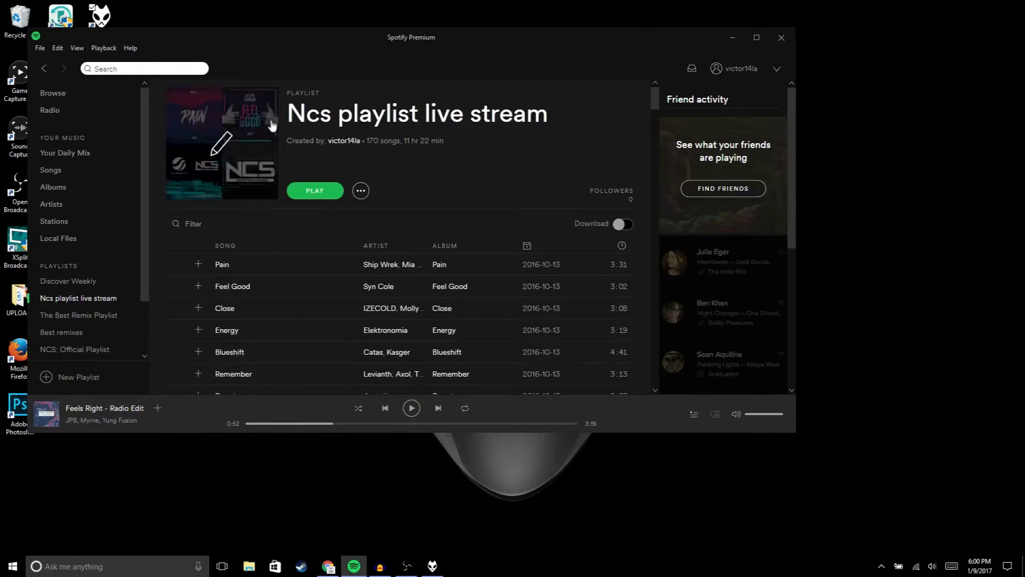
left_click(360, 190)
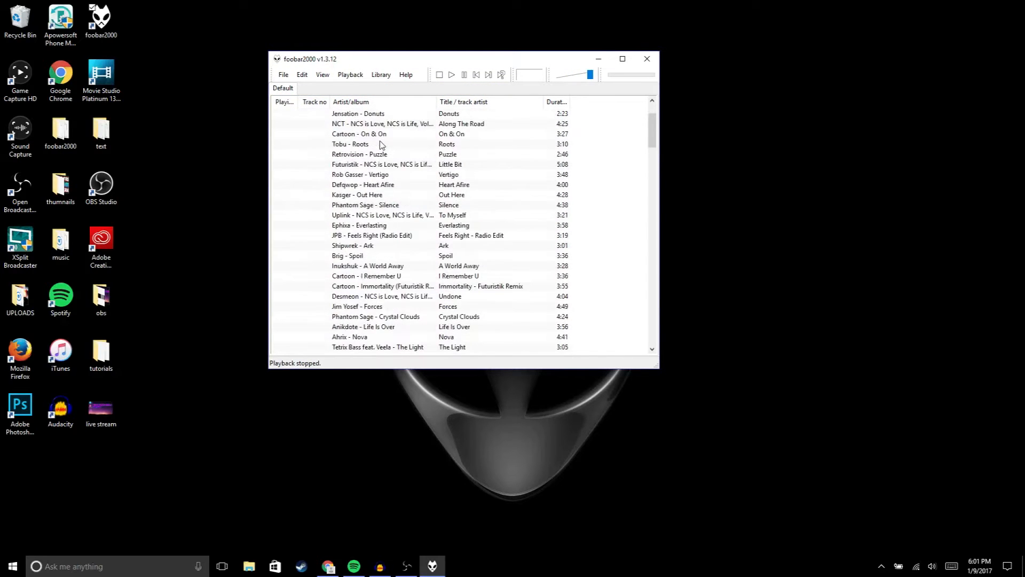
- Start playback of Elektronomia - Energy from the NCS playlist
double_click(382, 144)
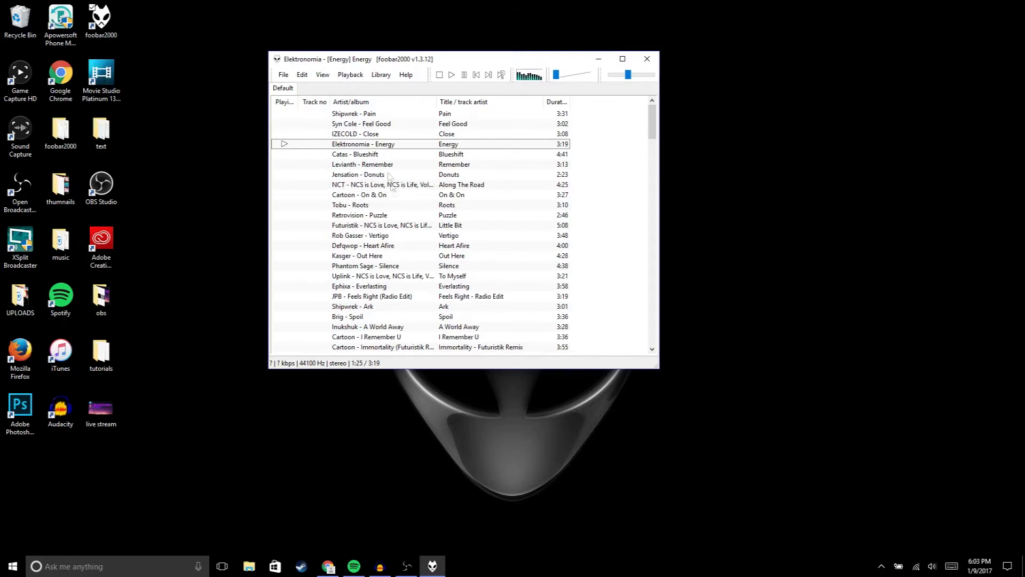
left_click(321, 73)
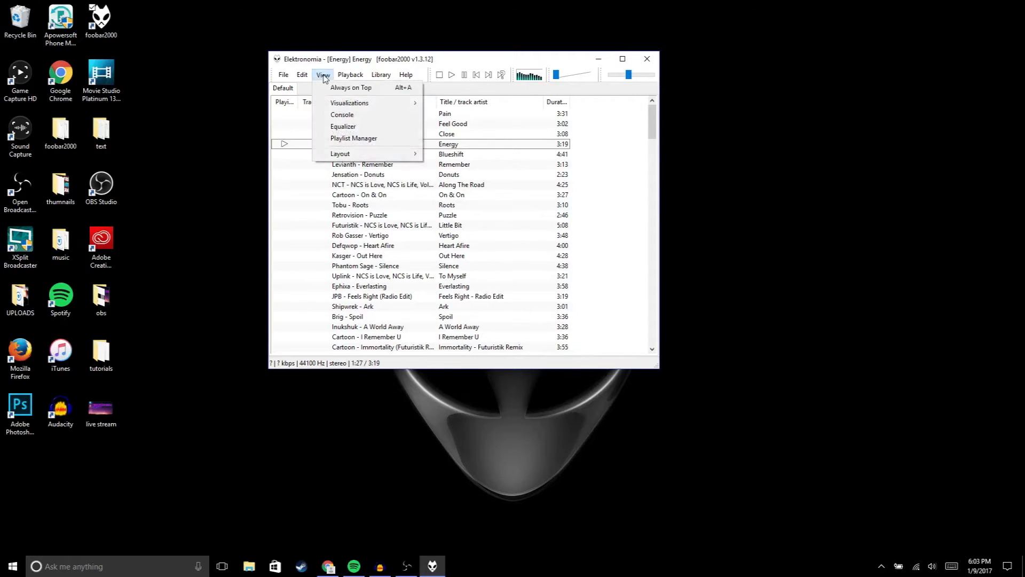
- Show the Musical Spectrum visualisation and set its background colour to green
left_click(349, 102)
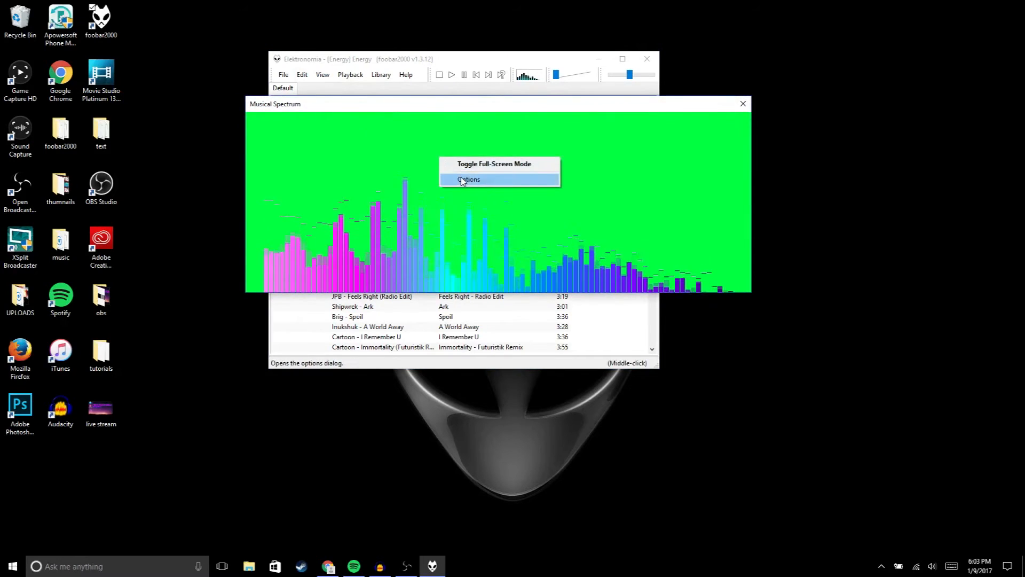
left_click(470, 179)
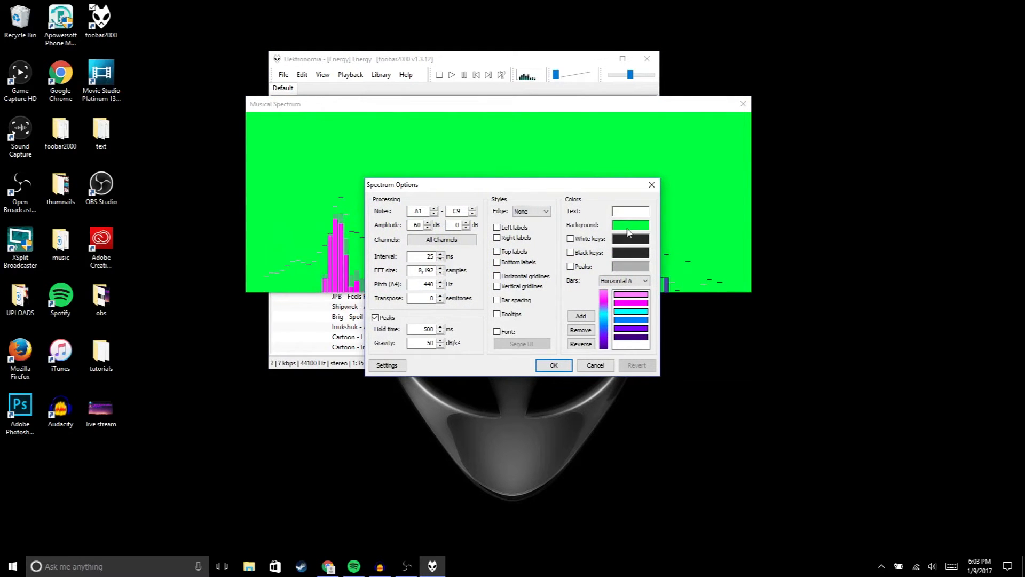
left_click(630, 224)
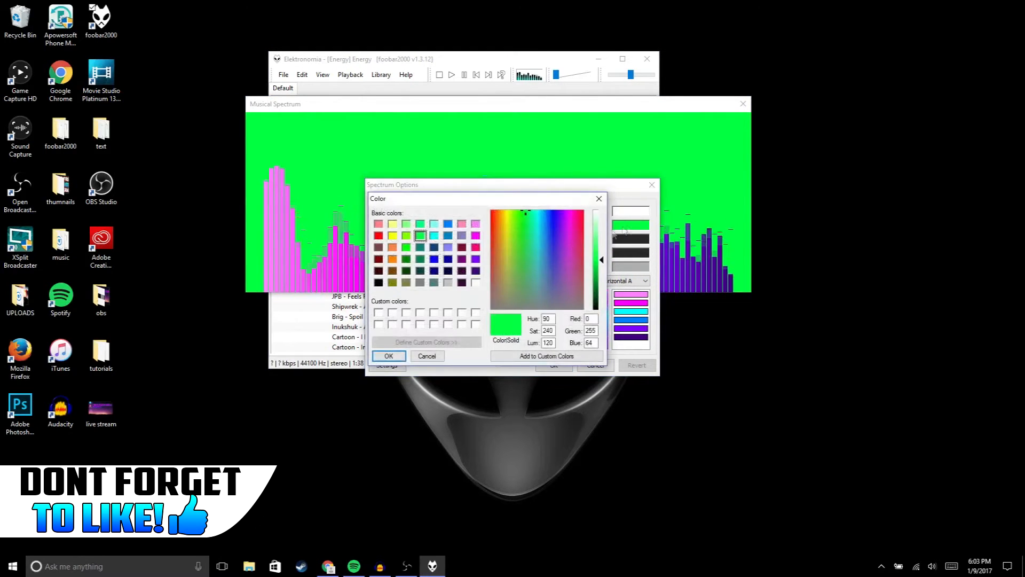
left_click(388, 355)
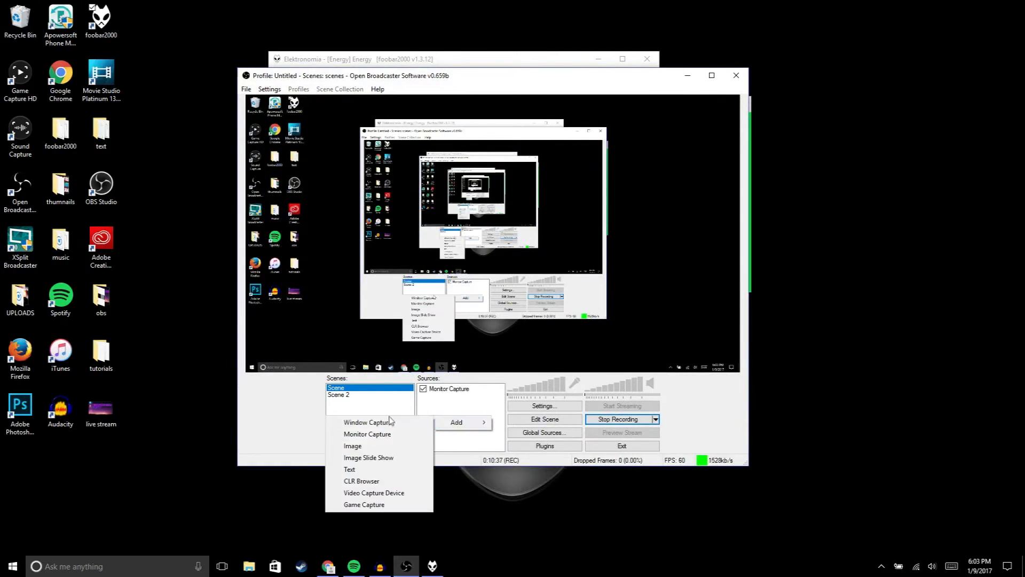
- Add a Window Capture source targeting the Musical Spectrum window
left_click(368, 421)
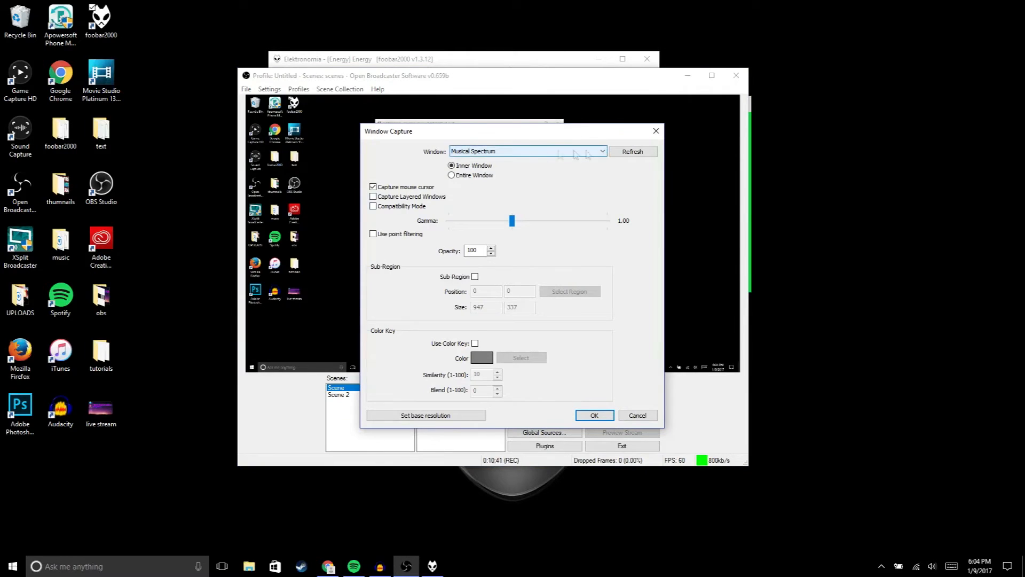